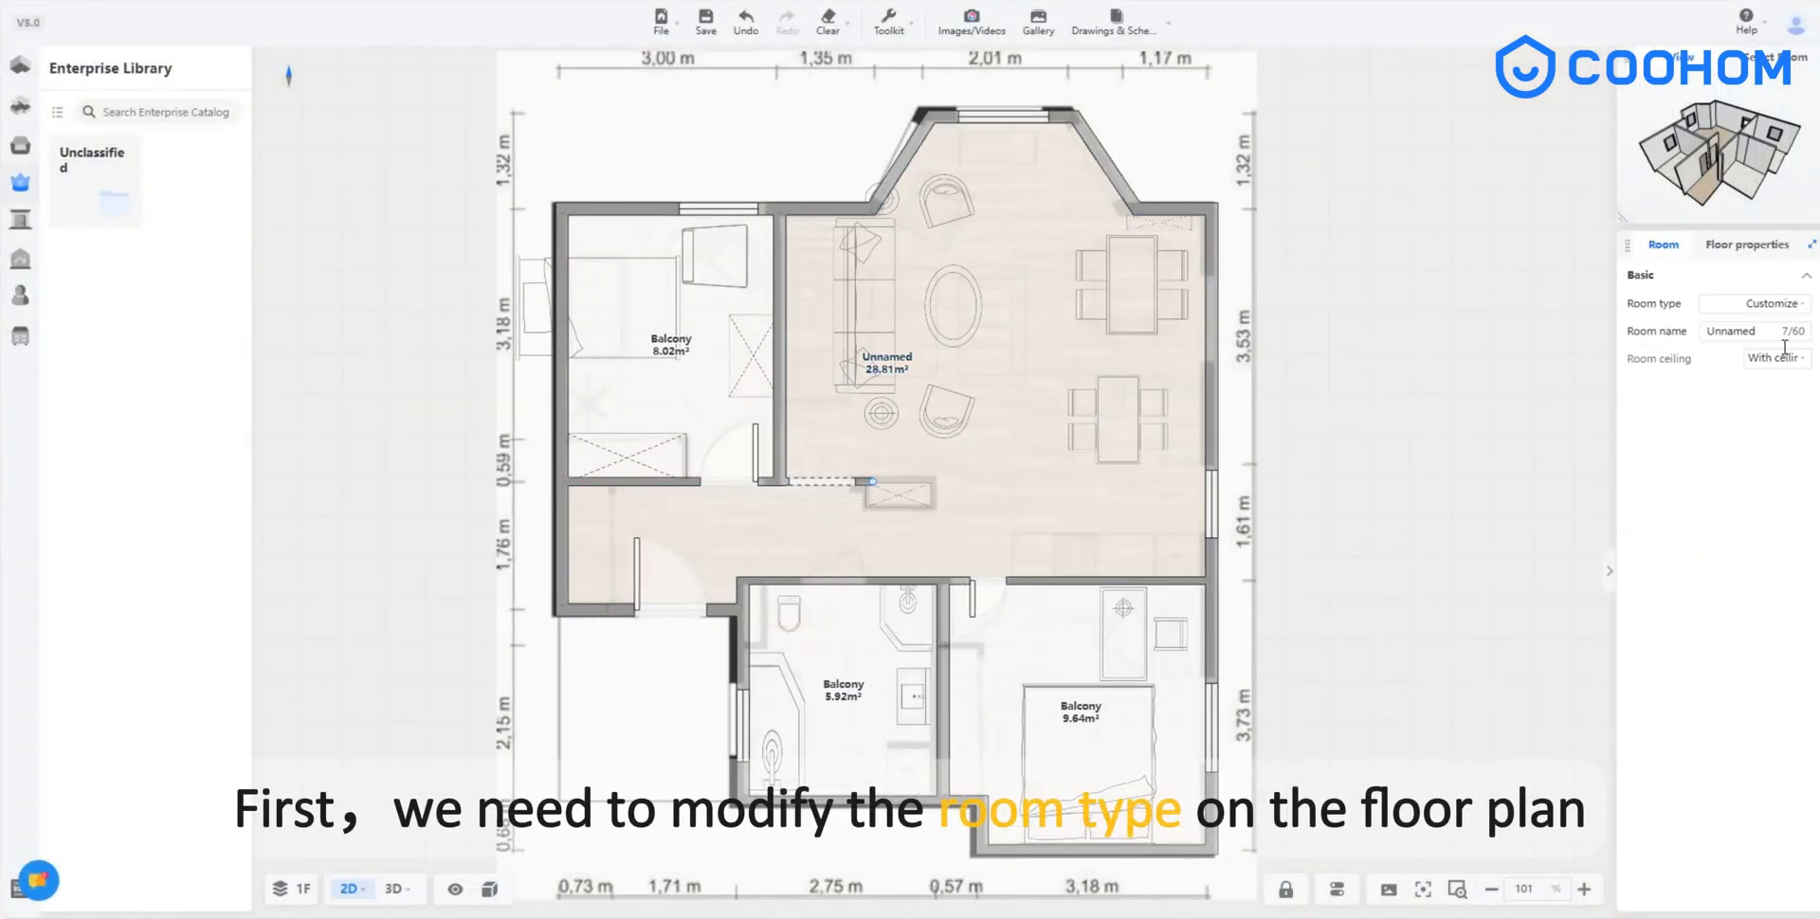
Retype the unnamed room and balconies as Living room, Bedroom and Bathroom.
left_click(1751, 303)
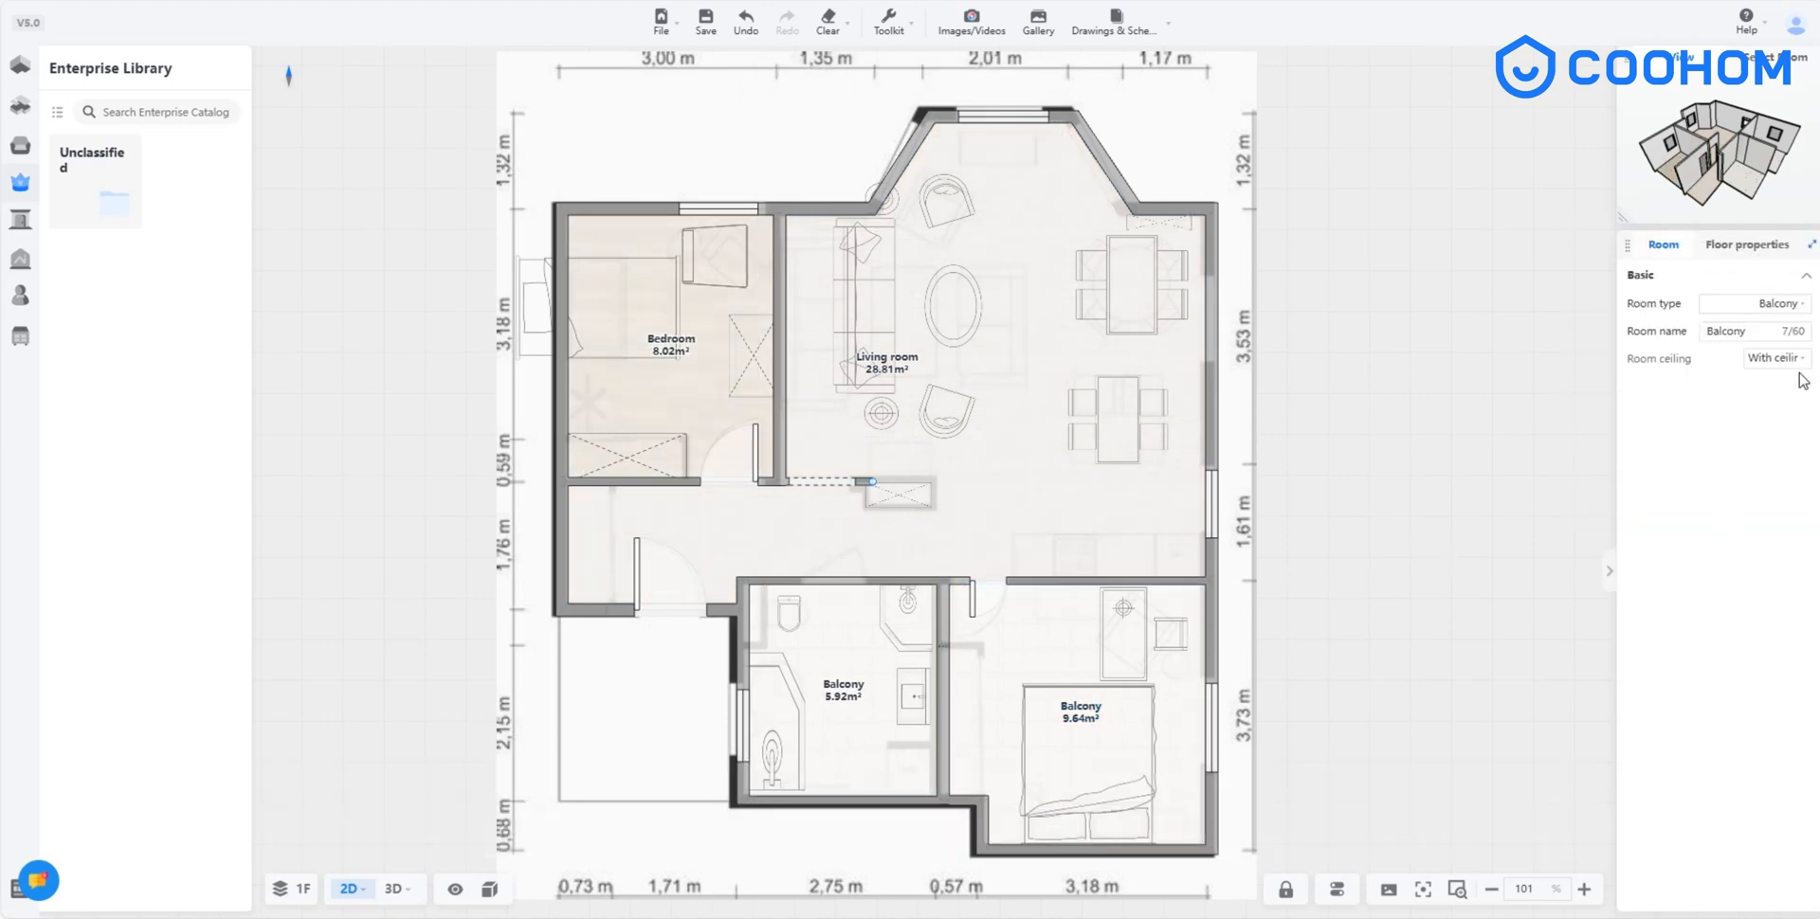
left_click(1756, 304)
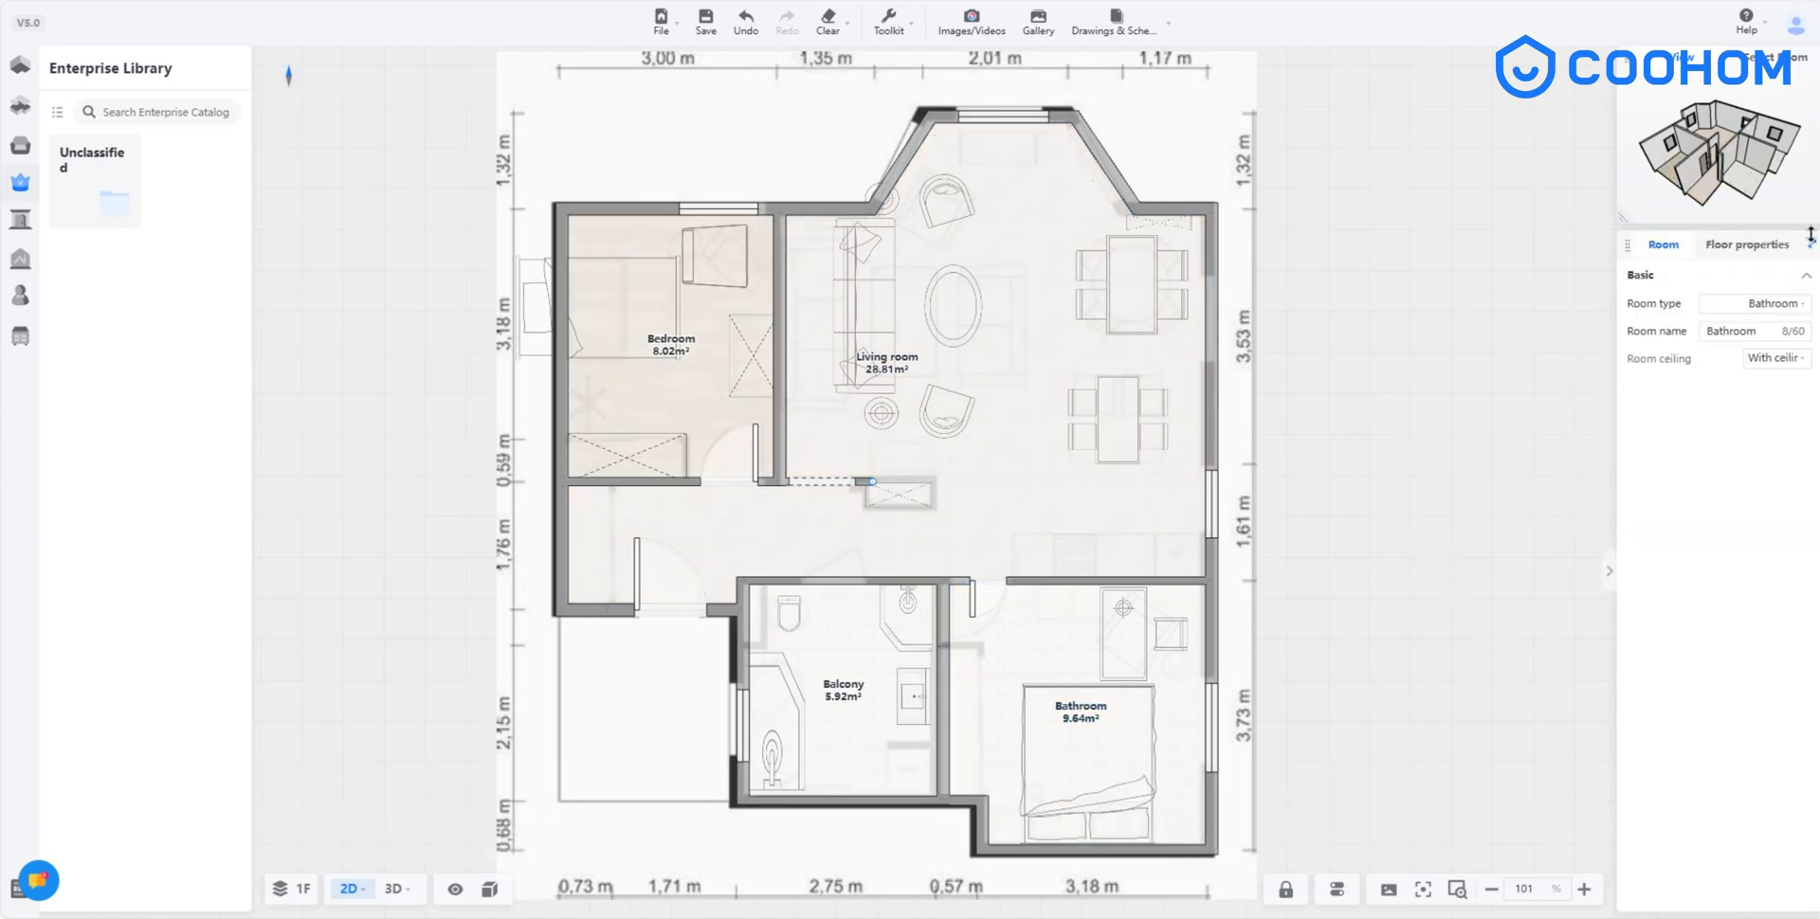
left_click(1754, 303)
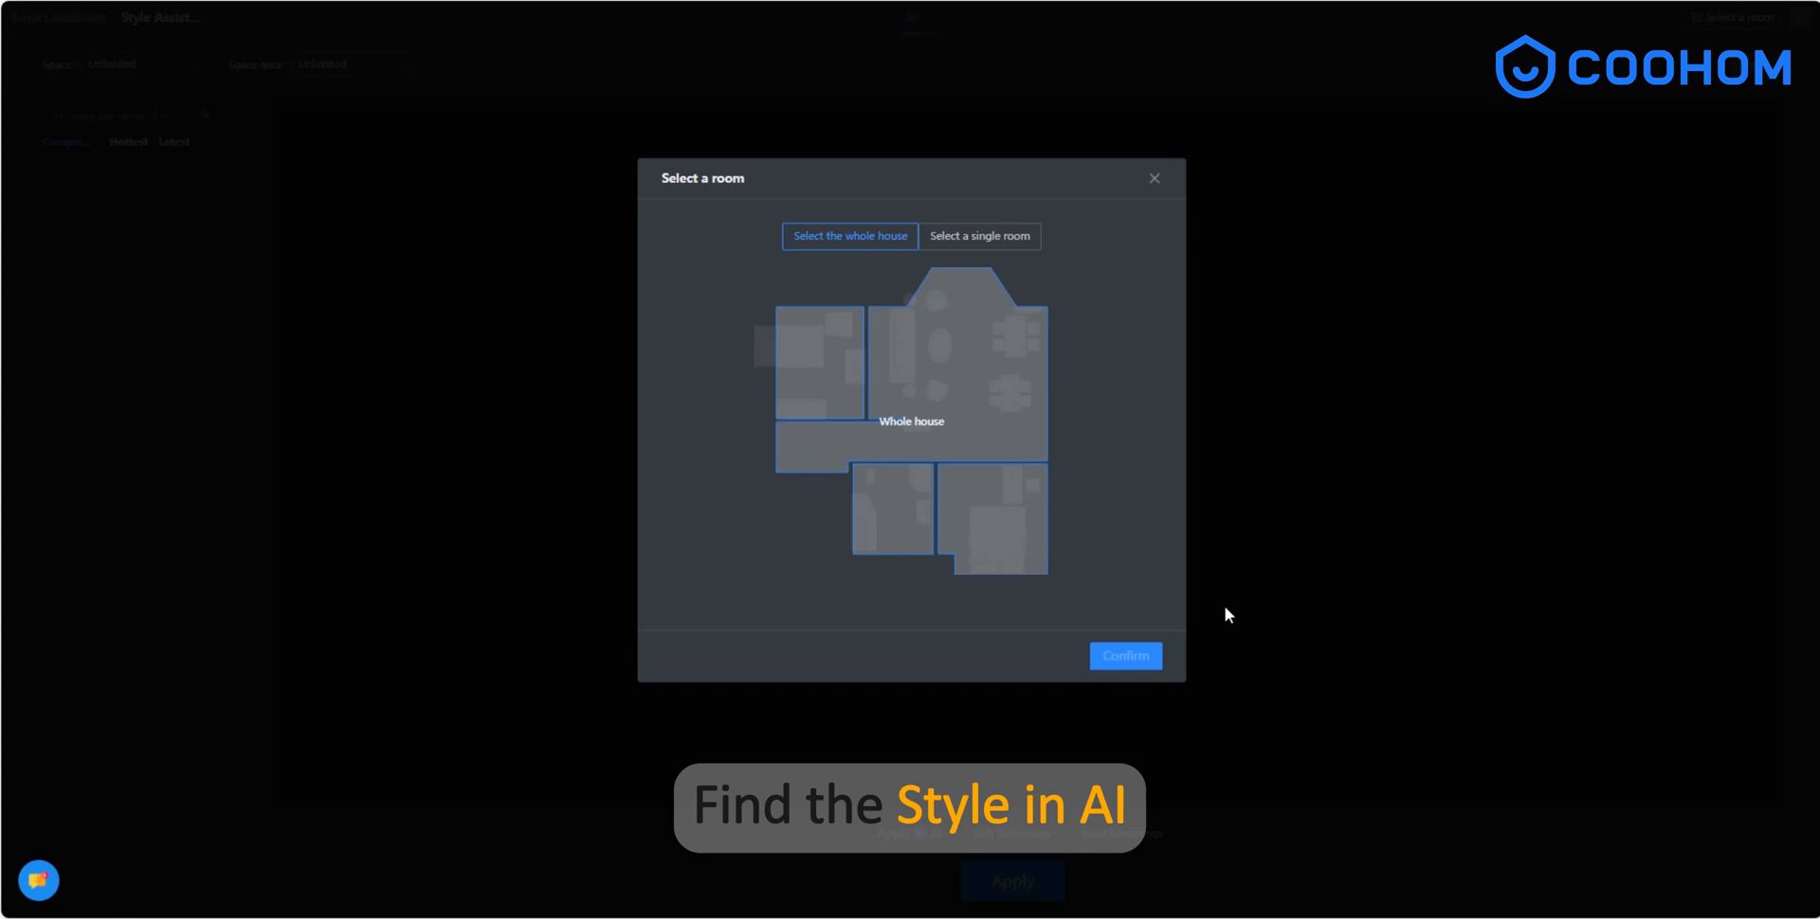
Apply the 'whole room-living room' AI style template to the whole house.
left_click(1123, 656)
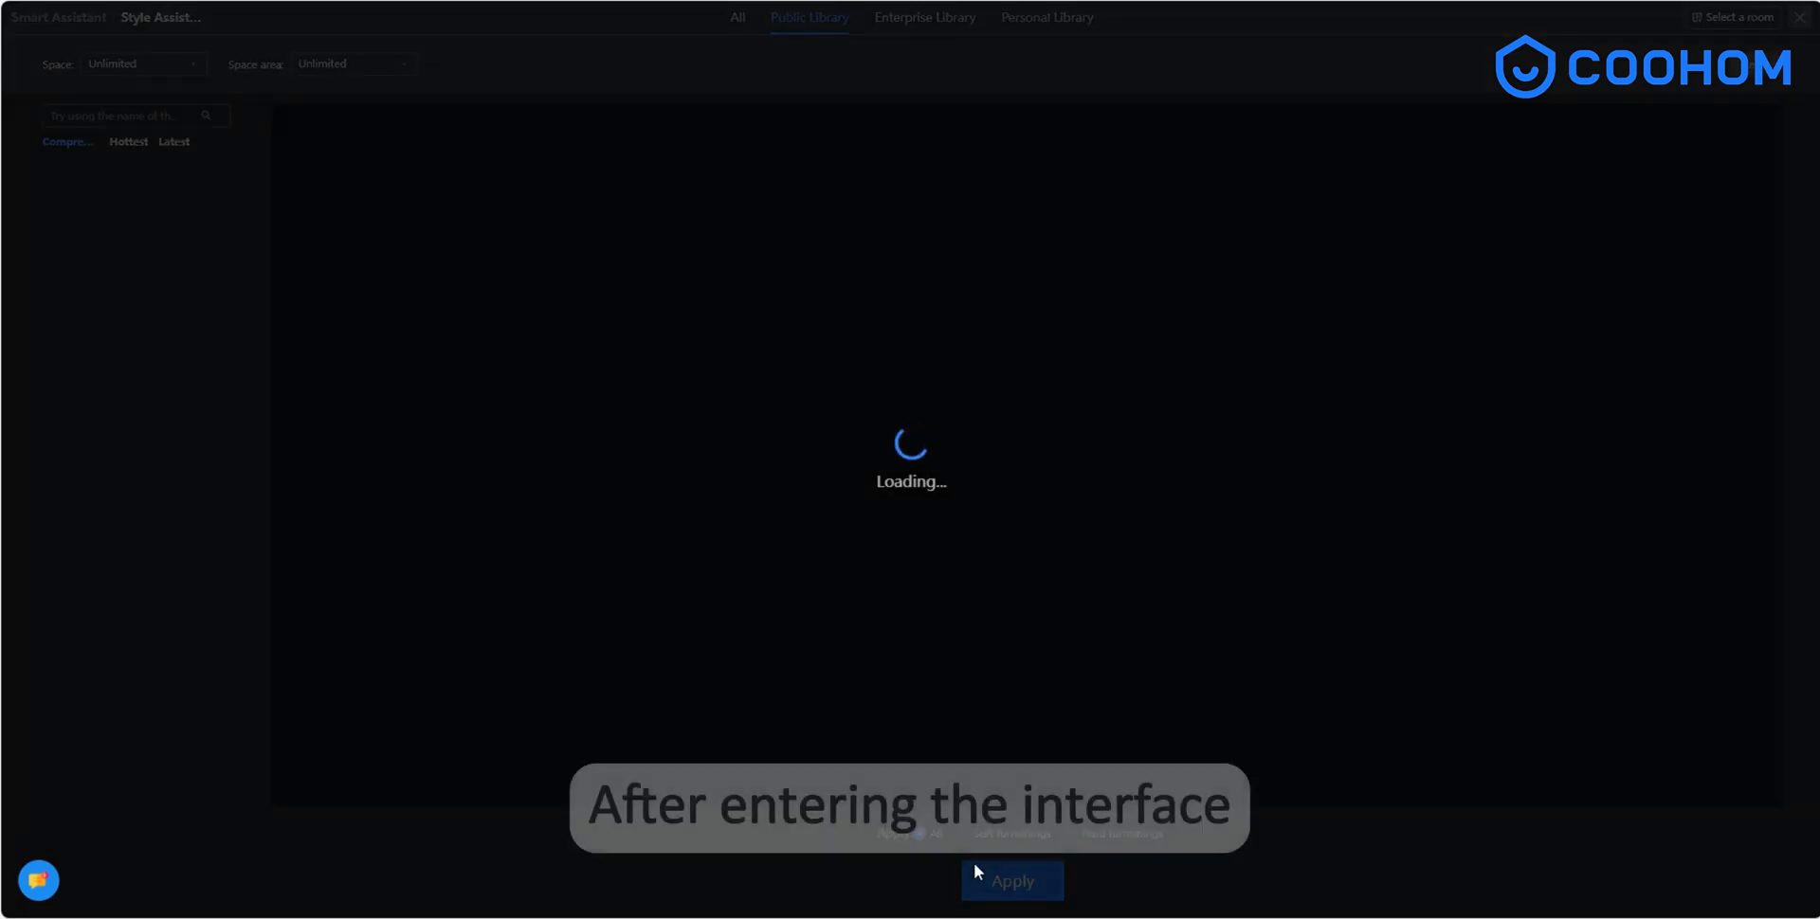
left_click(322, 64)
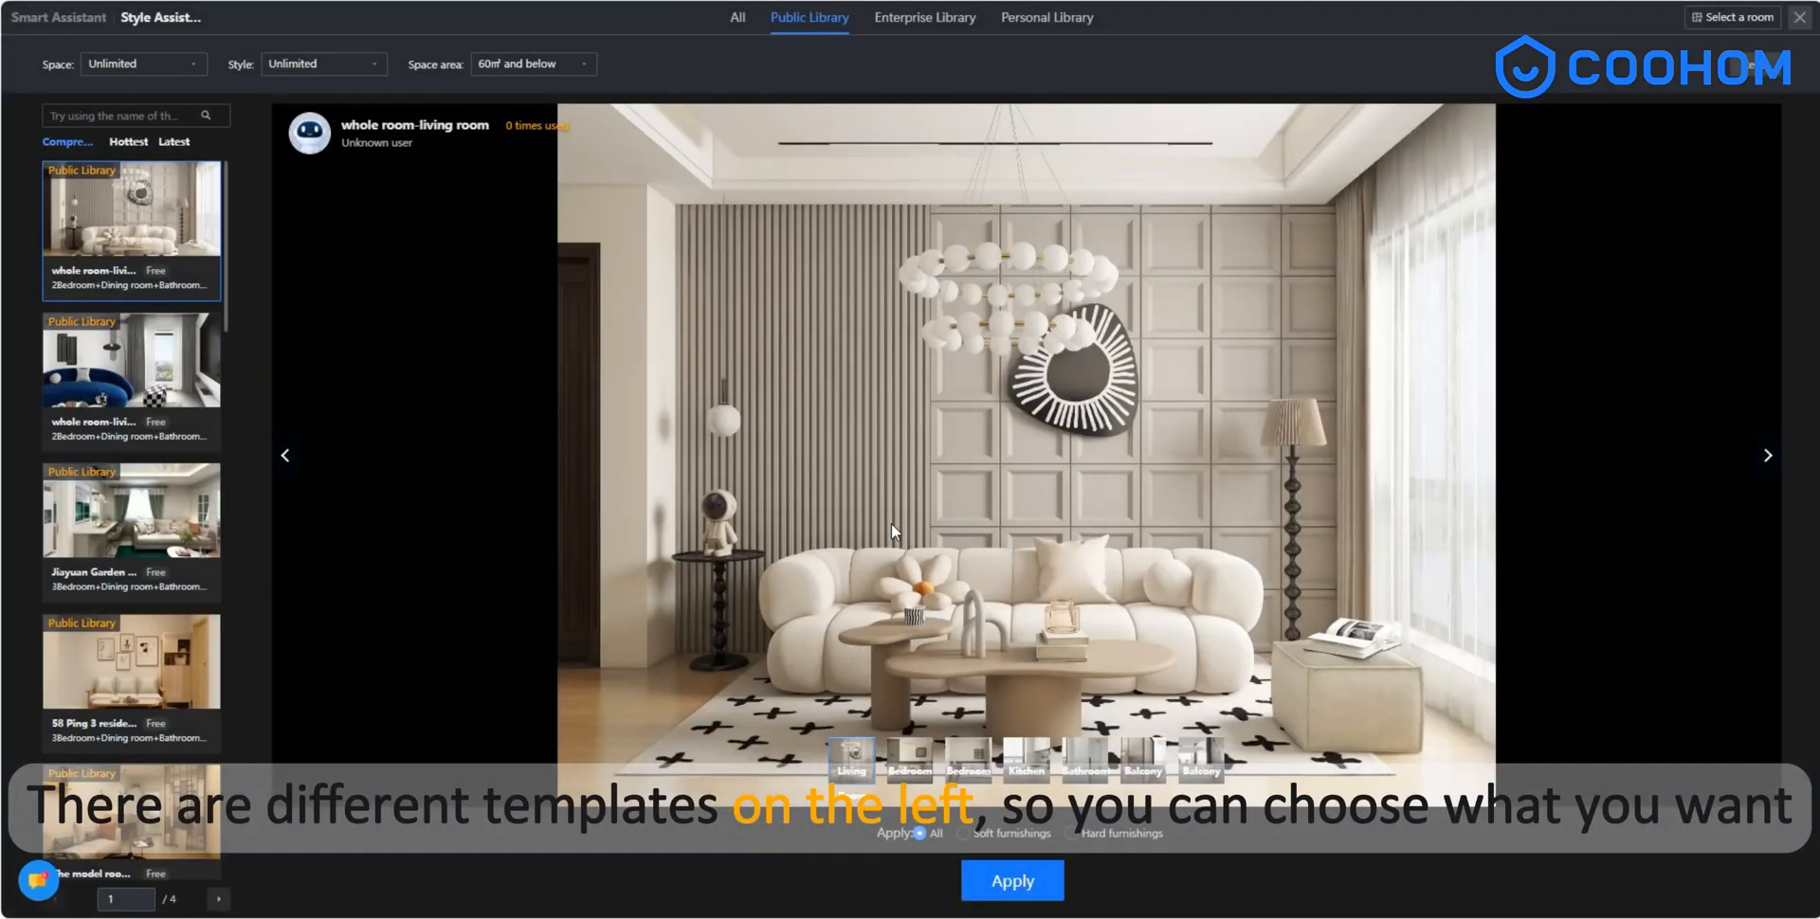
scroll("down", 3)
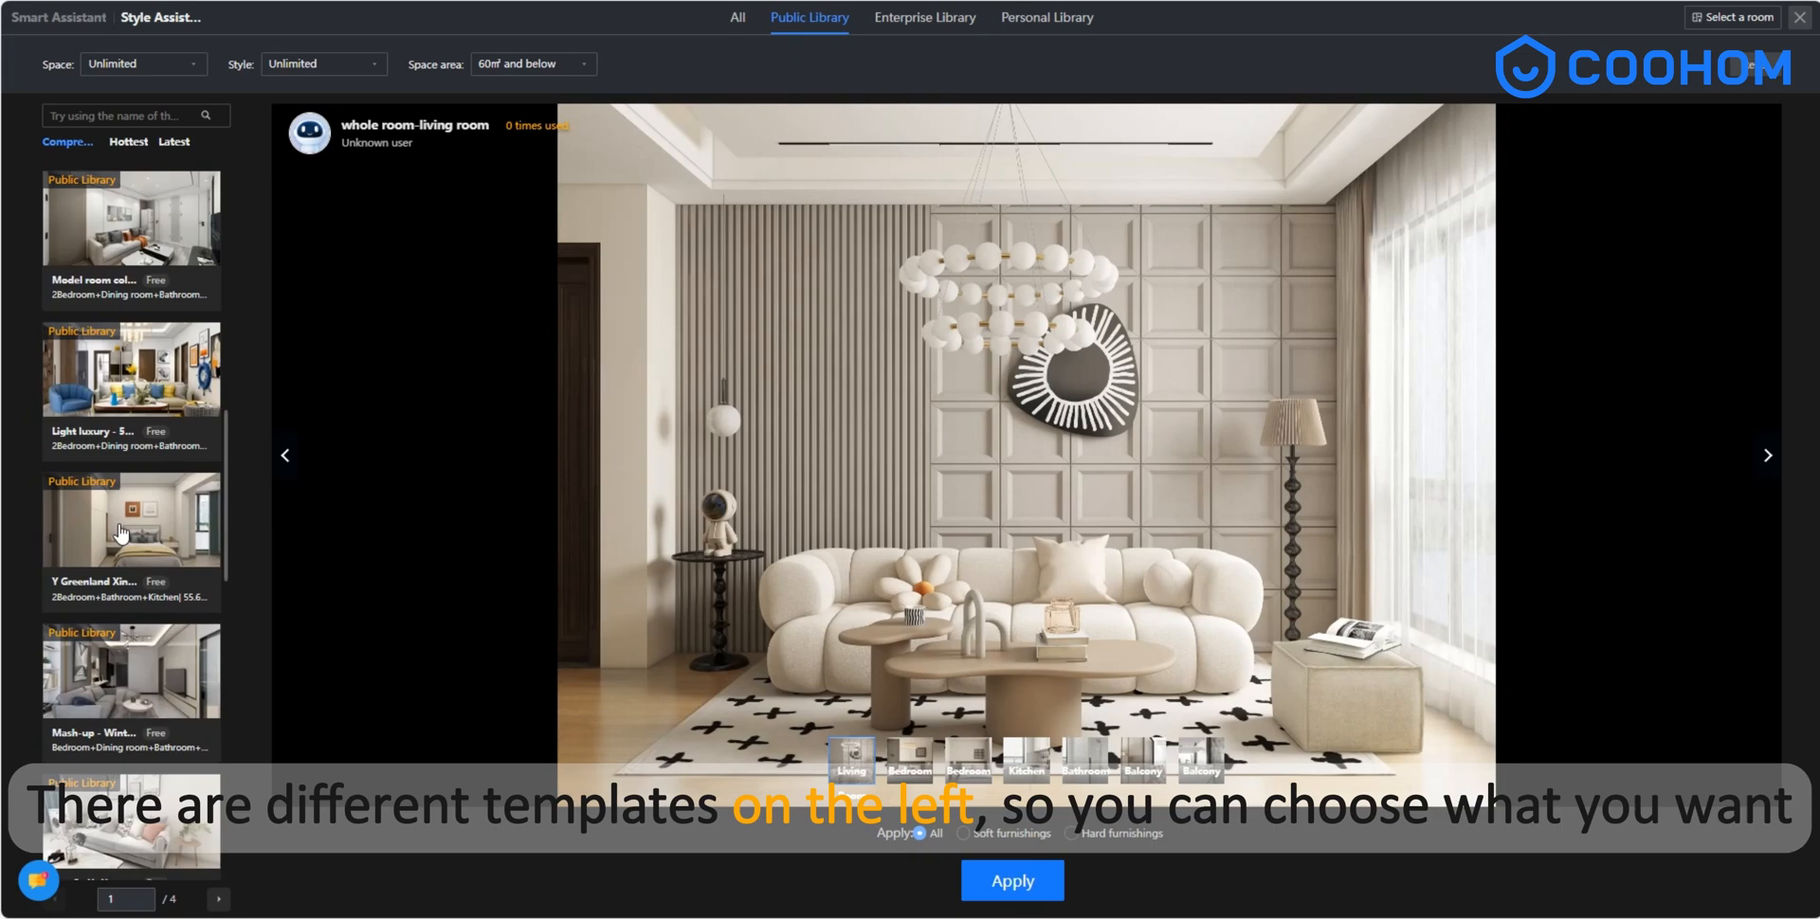
scroll("down", 3)
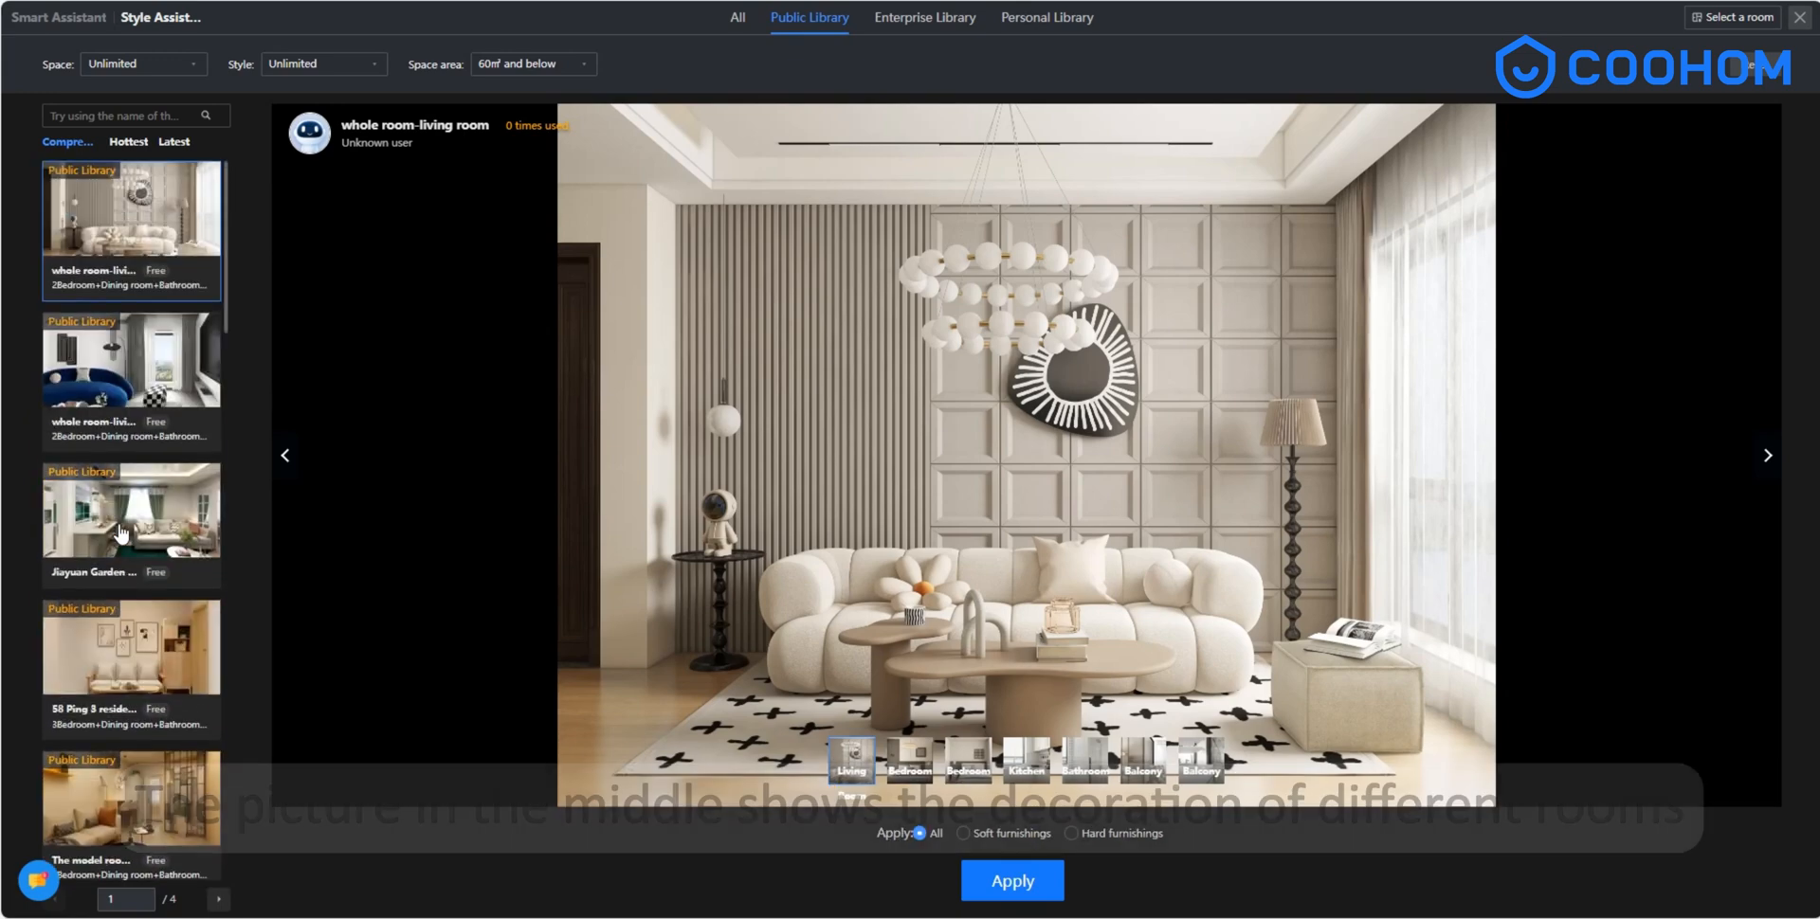
left_click(968, 765)
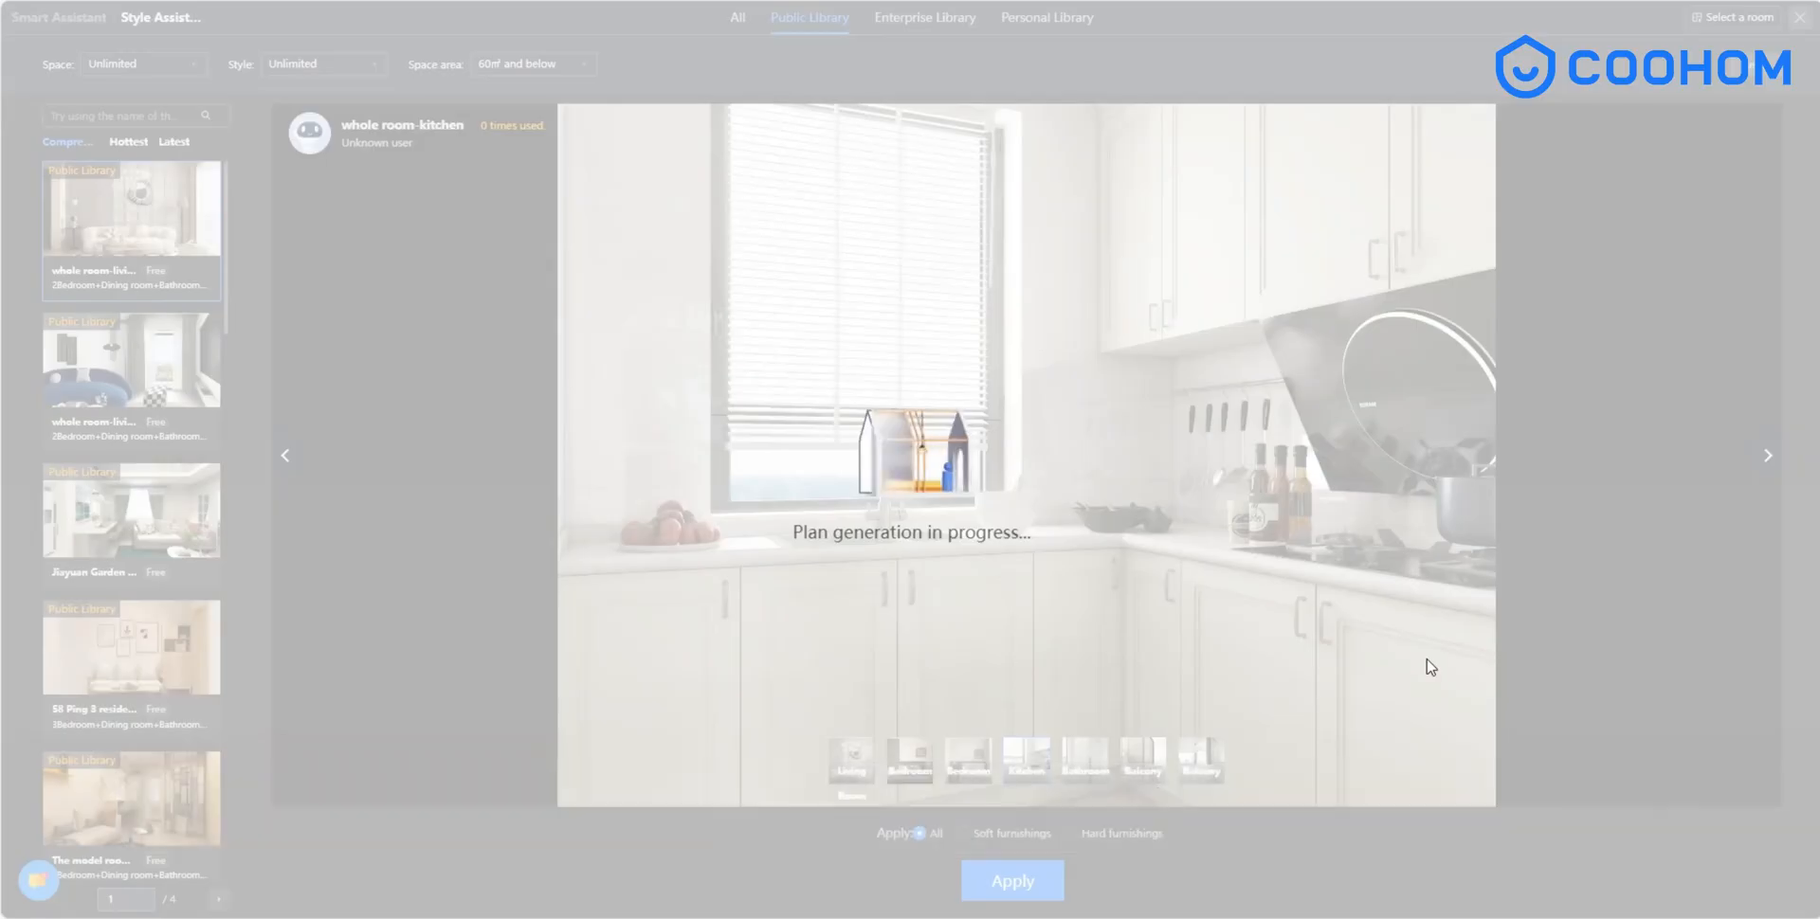
left_click(1012, 881)
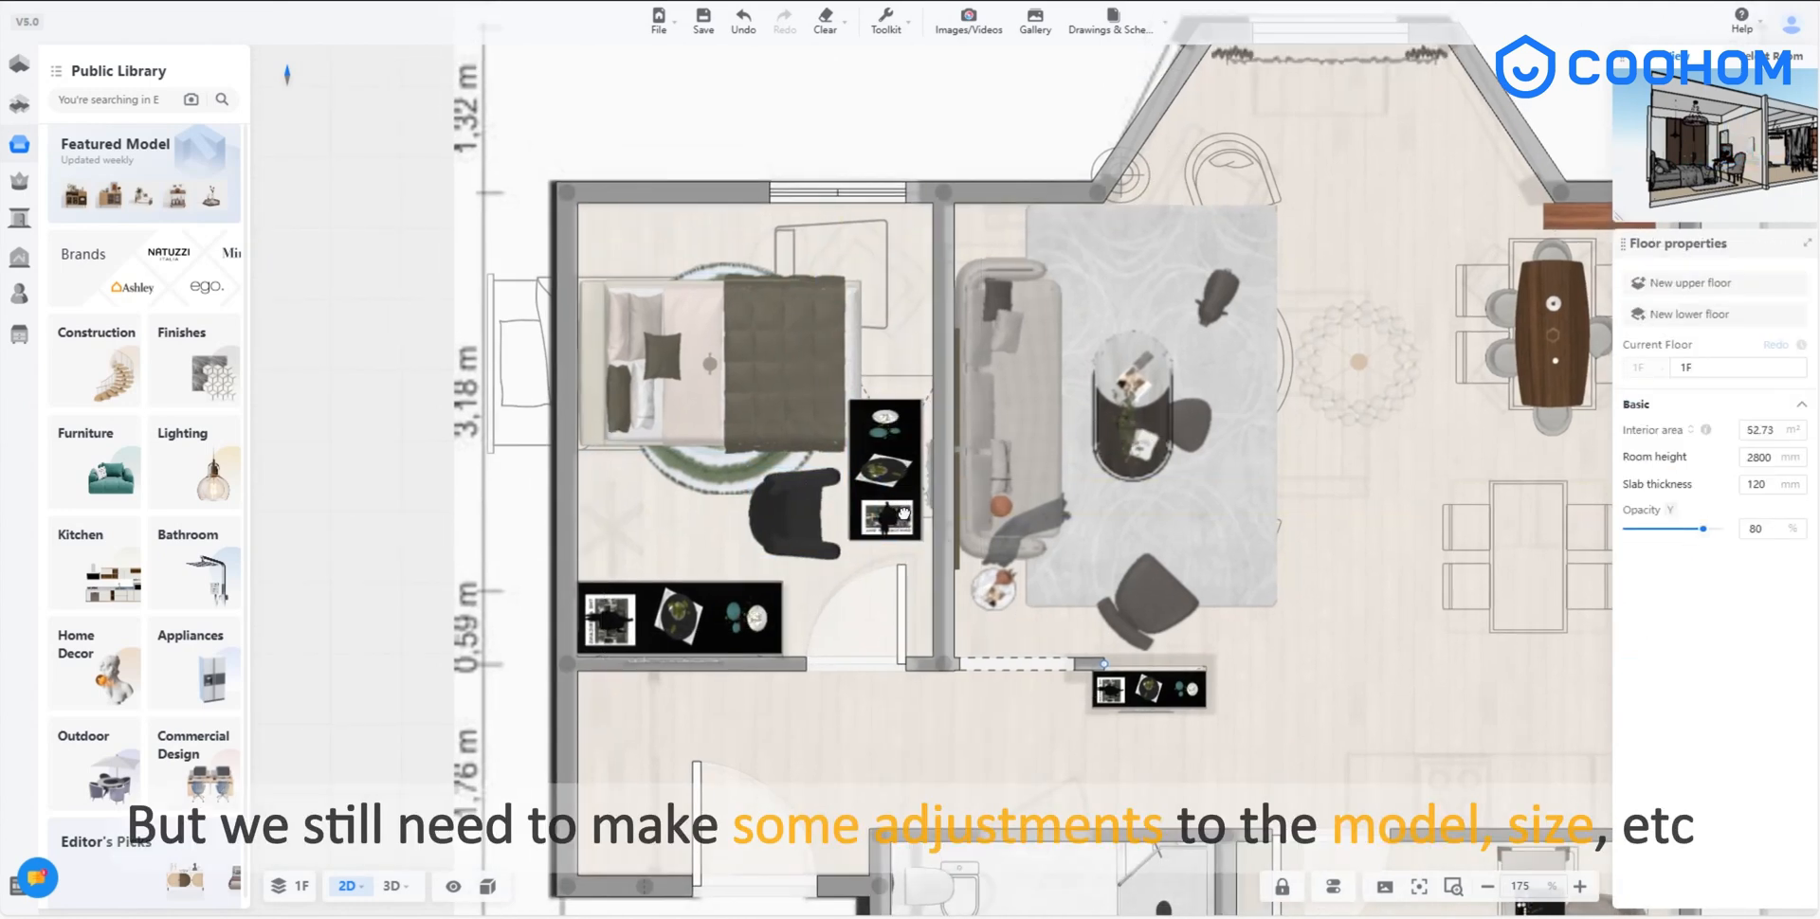
Resize the Modern Single Bed in the top-left bedroom and show the house in 3D.
left_click(697, 290)
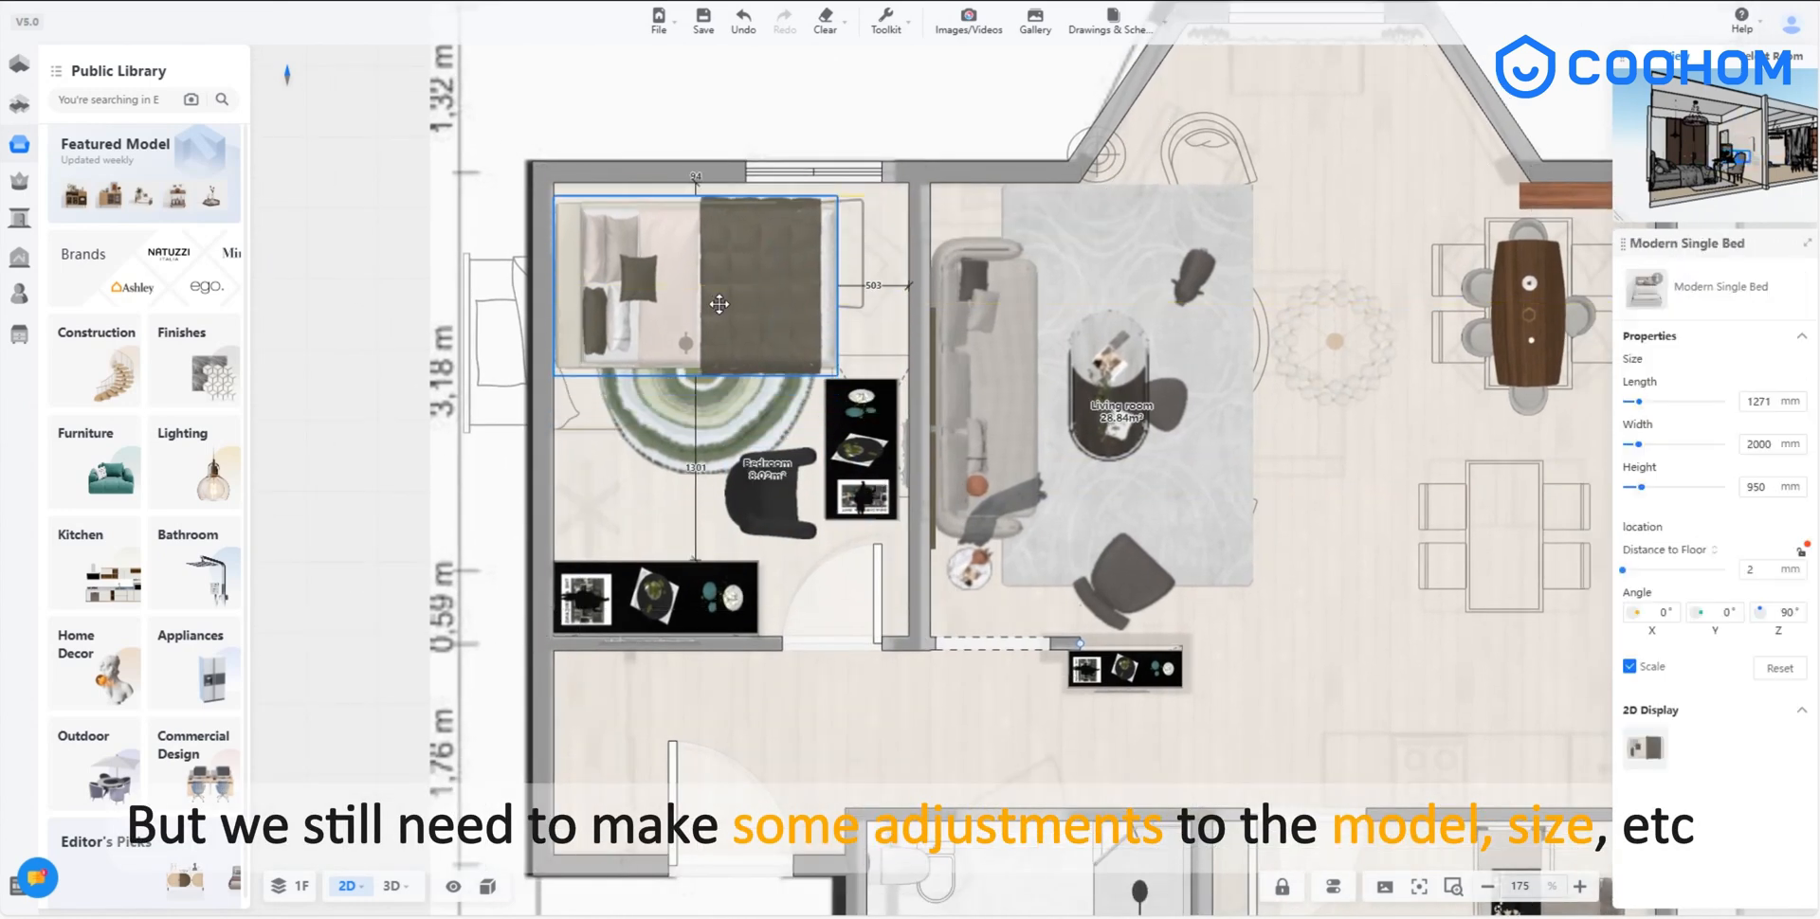
left_click(769, 450)
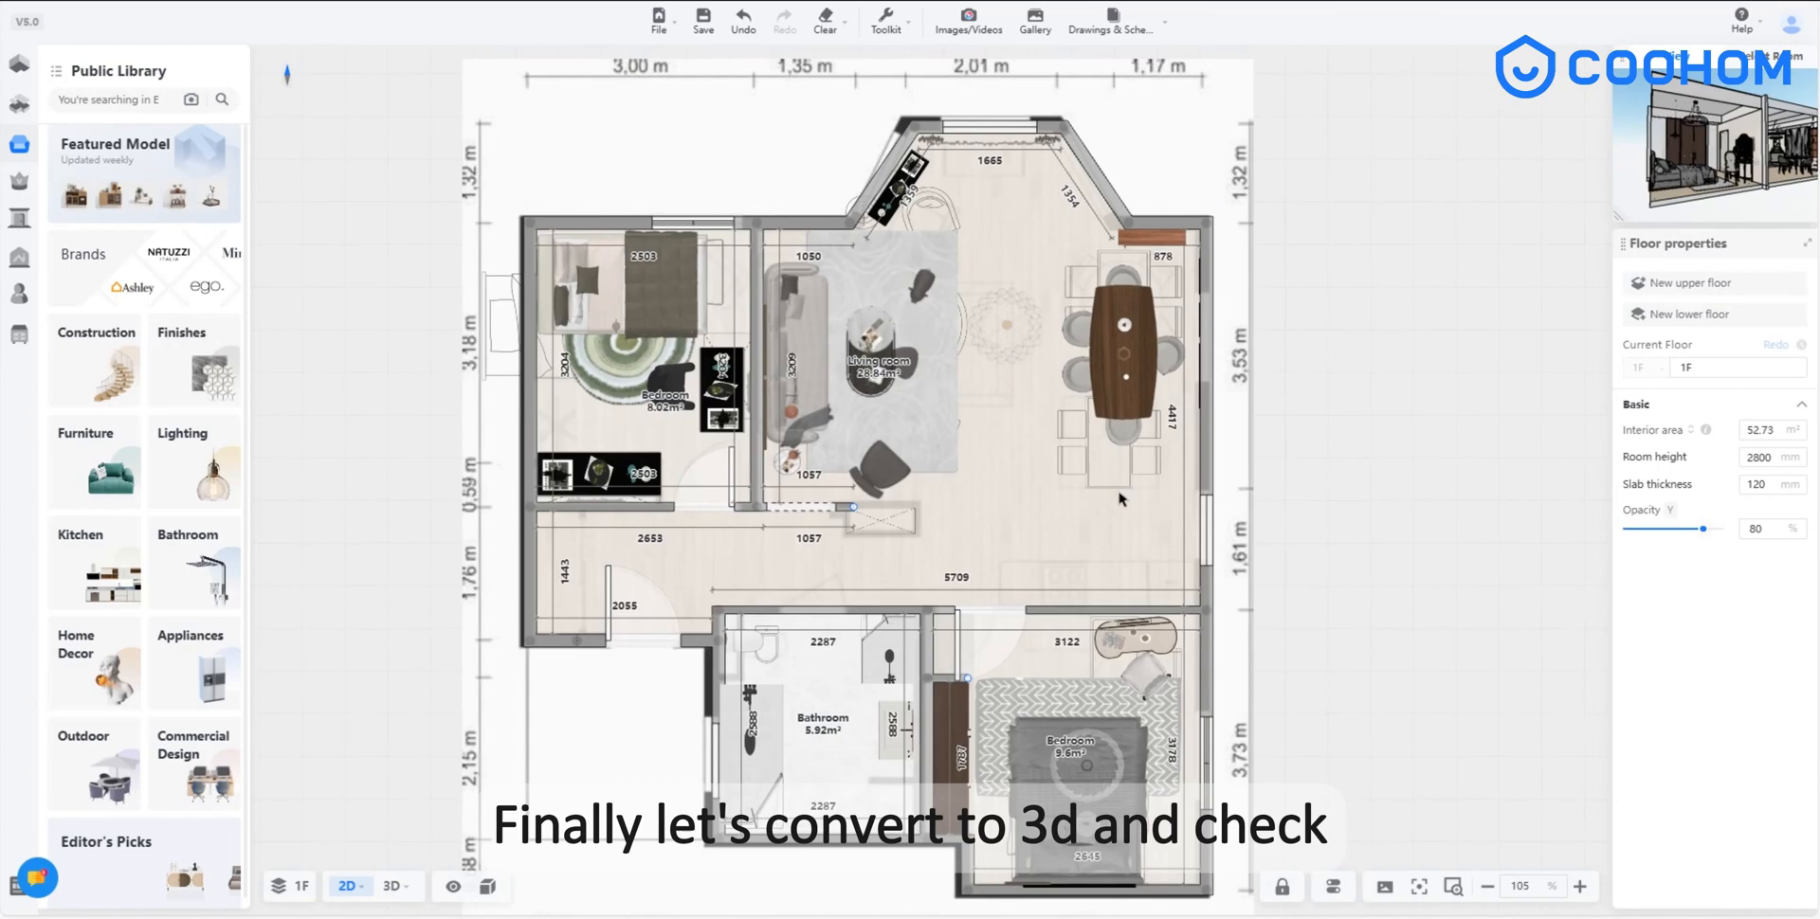
left_click(392, 887)
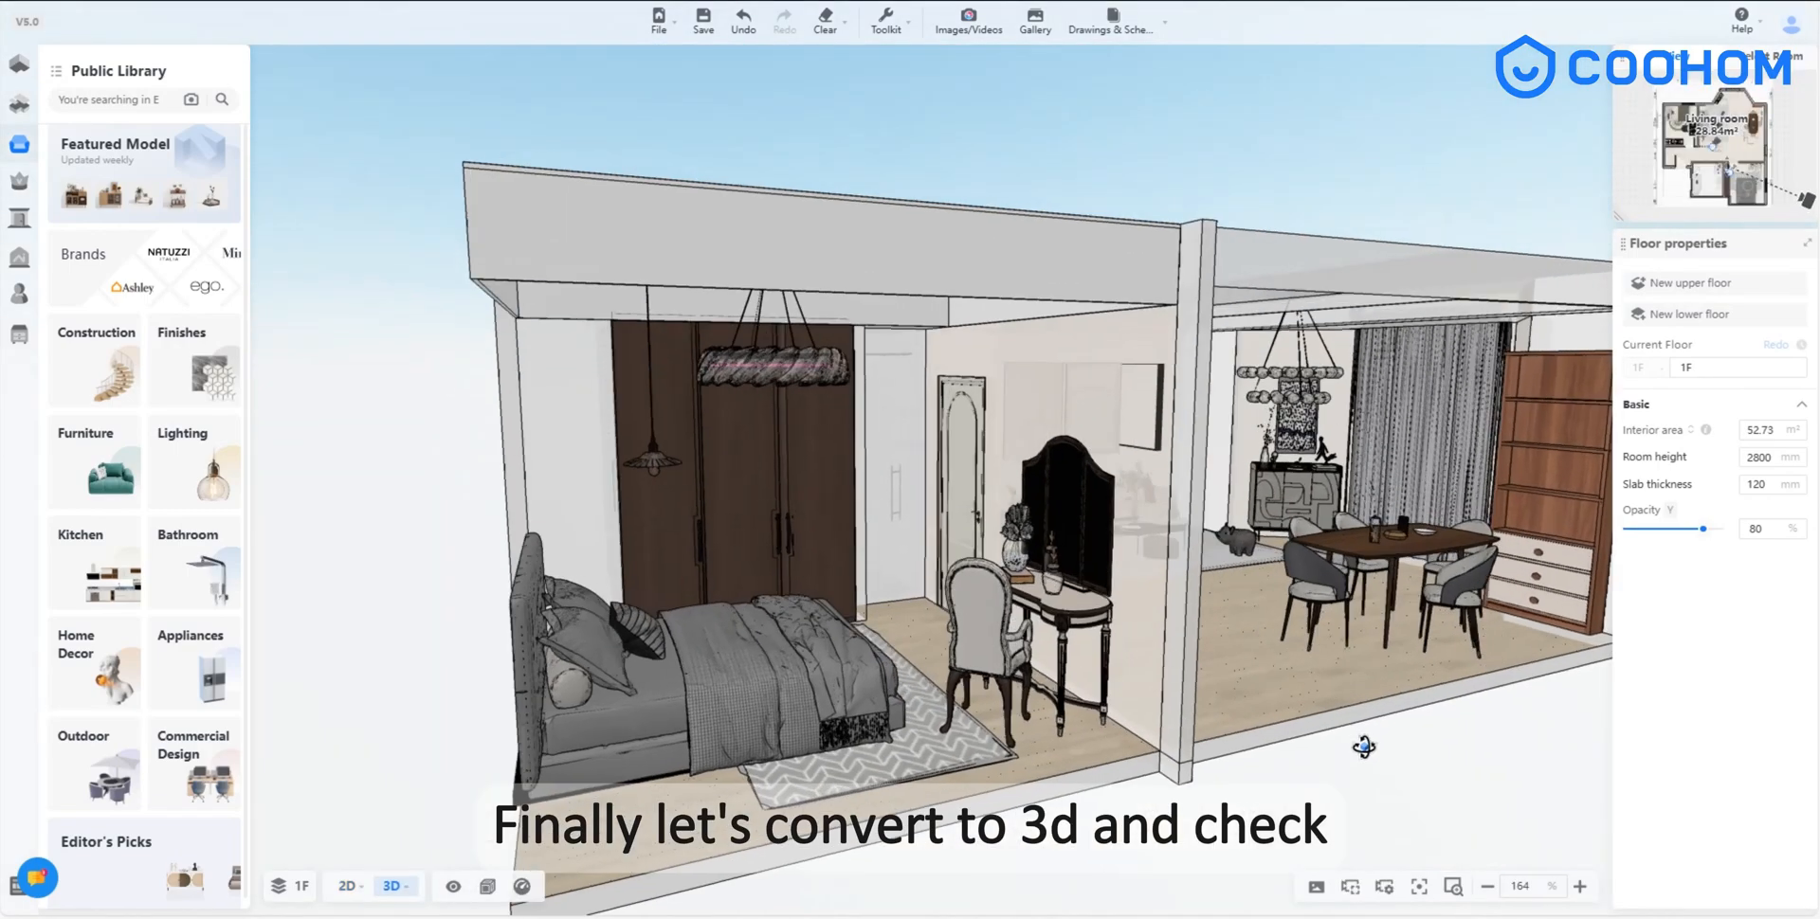